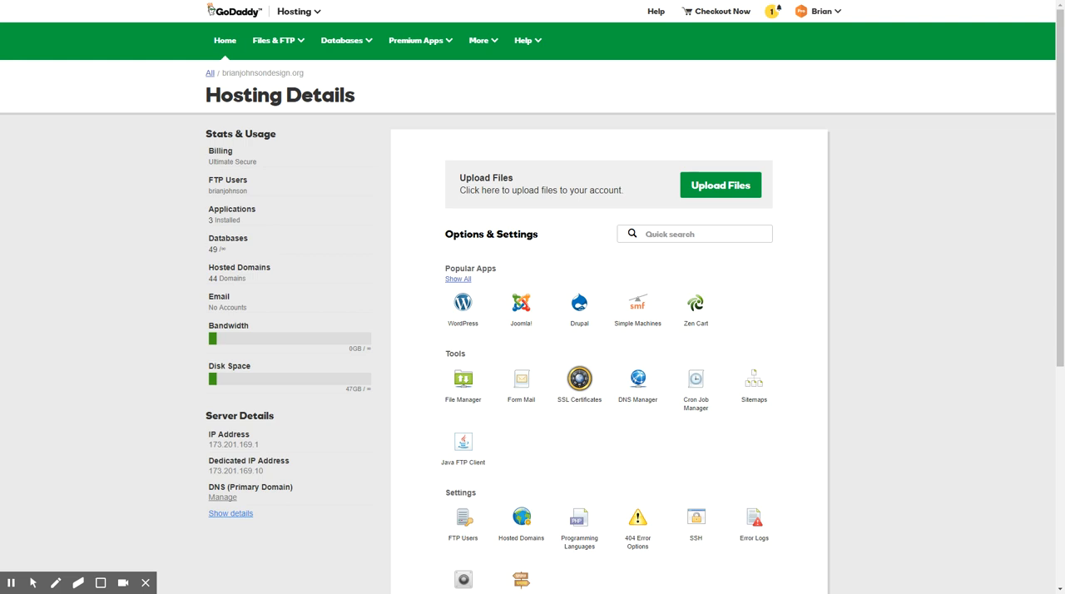
mouse_move(422, 213)
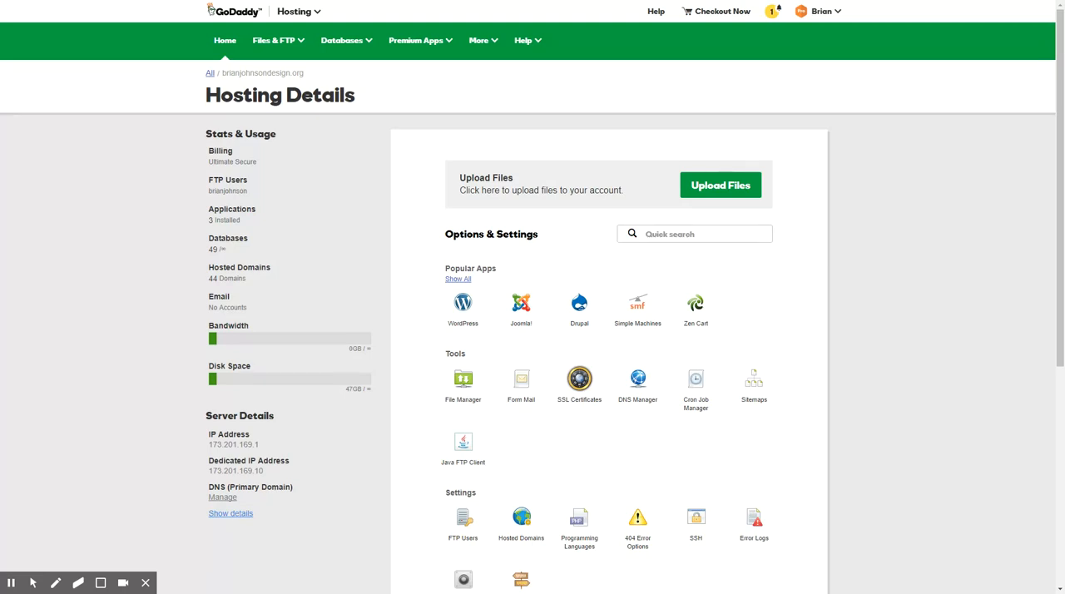
Step: Launch phpMyAdmin for the sitelegacy1215 database from GoDaddy's Manage Databases list
scroll("down", 3)
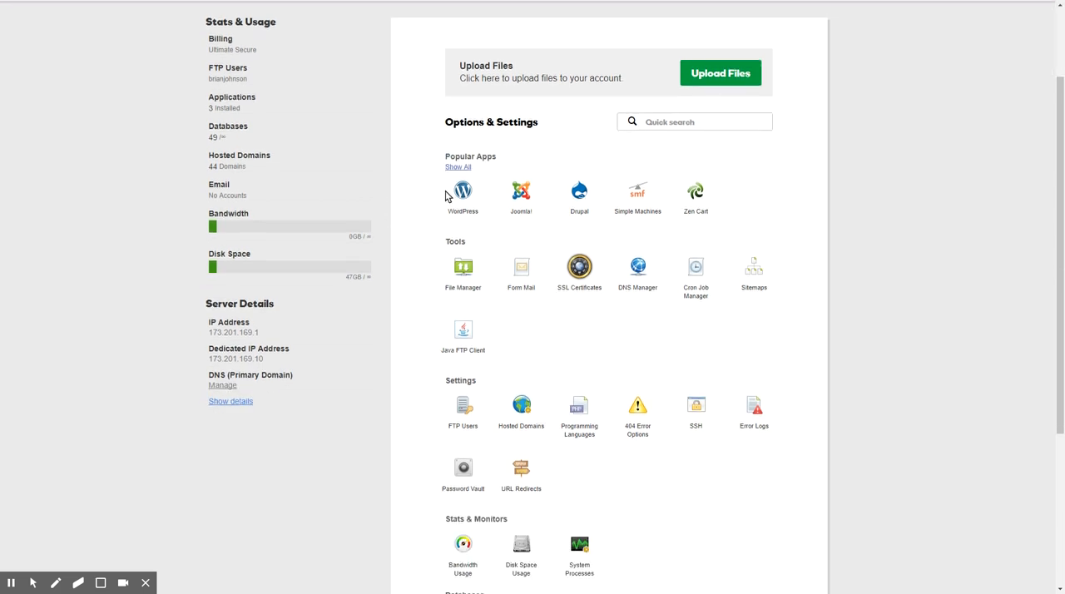
mouse_move(739, 469)
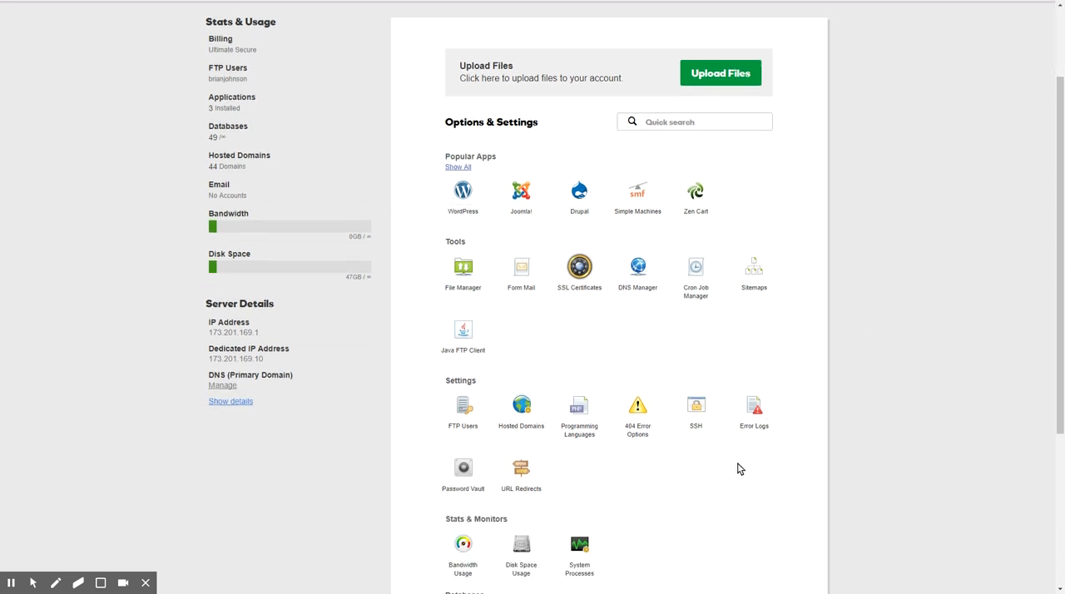
scroll("down", 3)
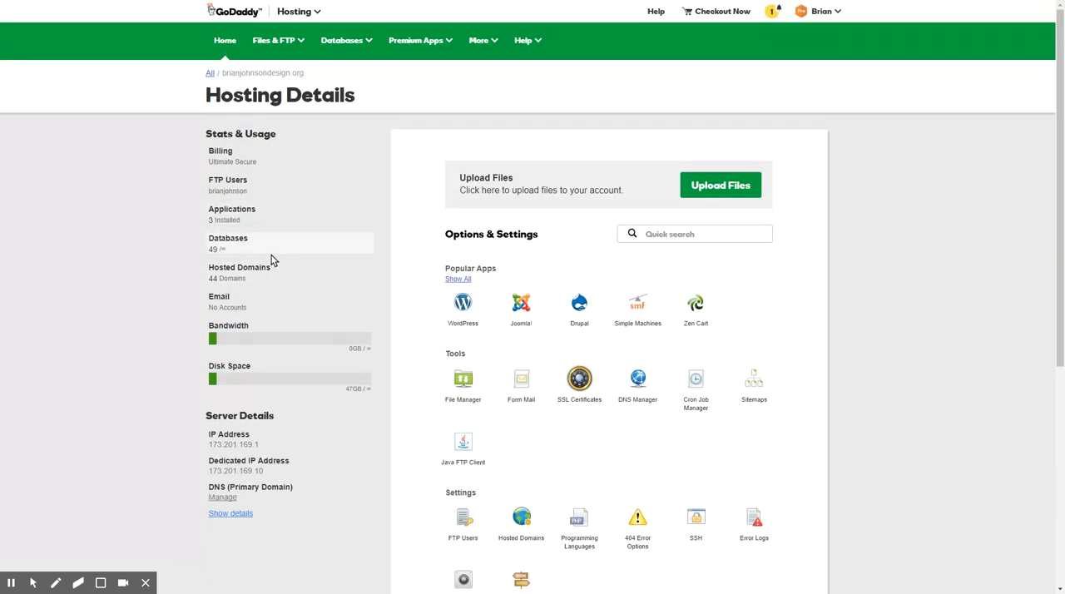
mouse_move(379, 253)
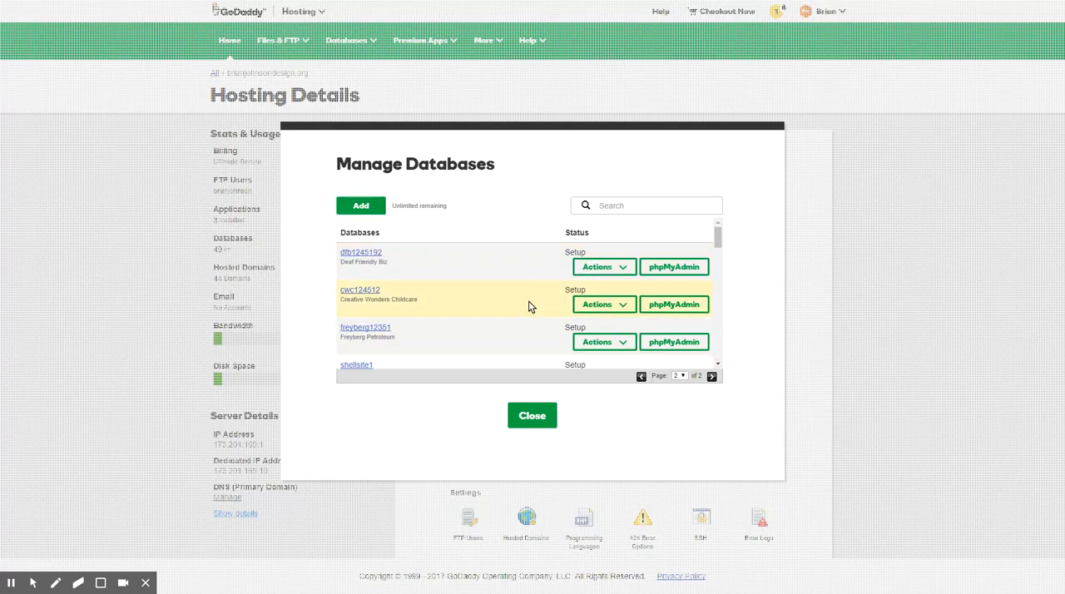
scroll("down", 3)
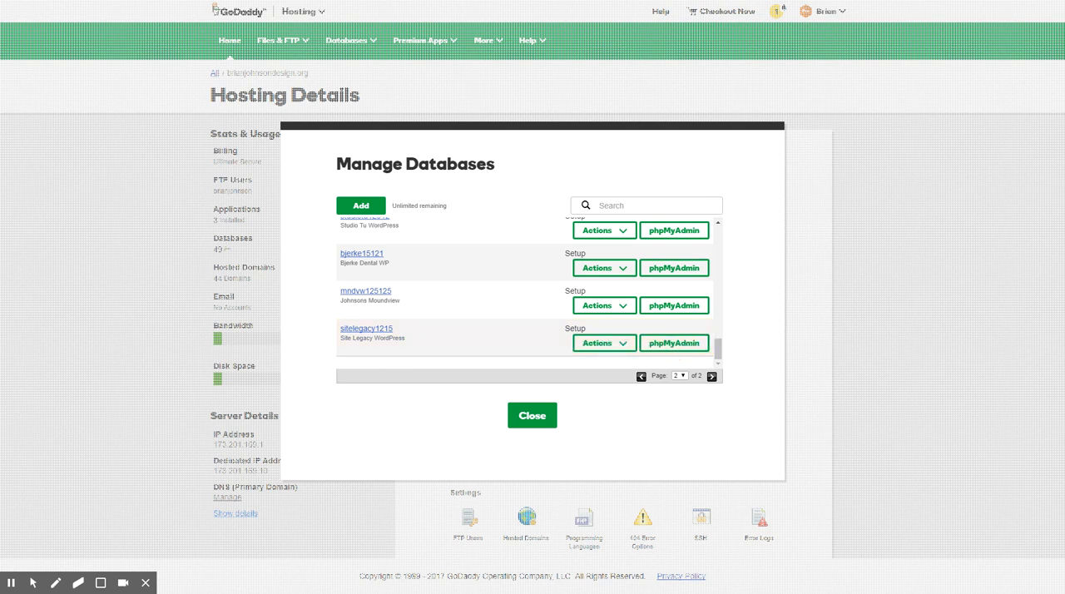
left_click(673, 343)
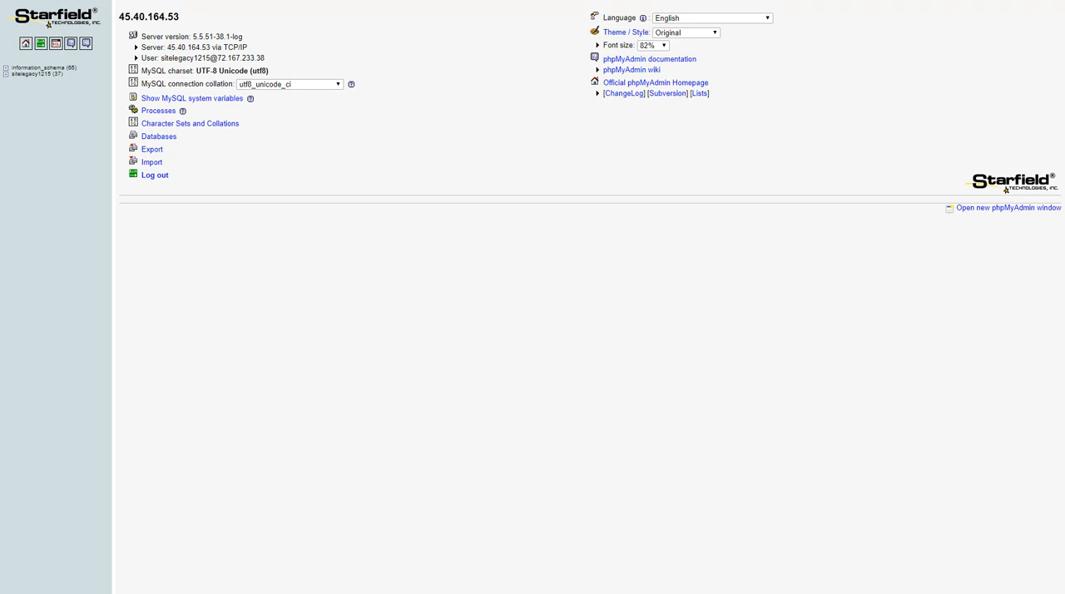
mouse_move(381, 162)
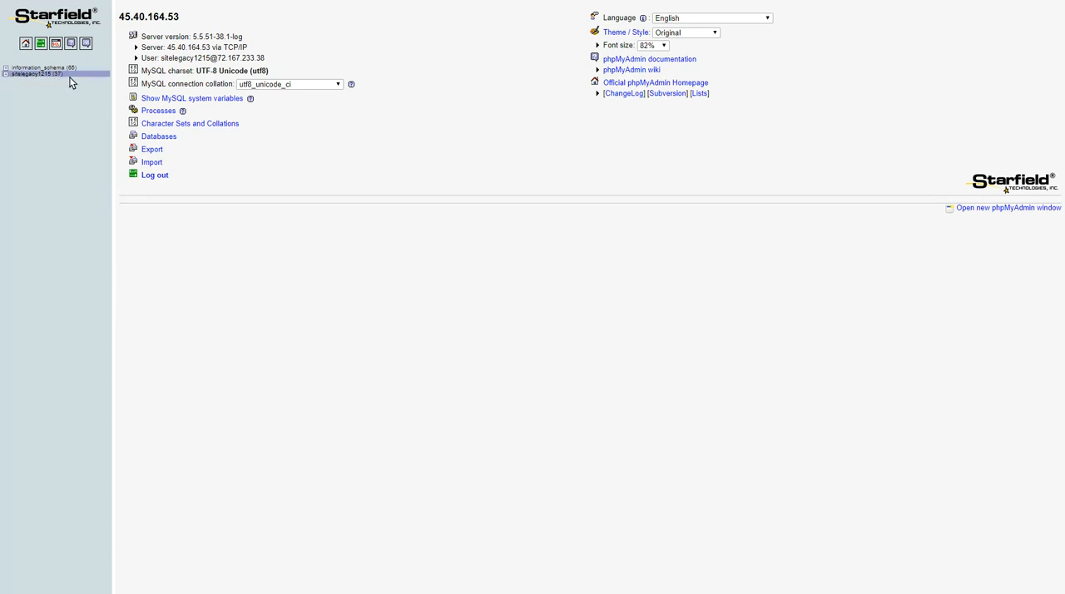
Step: Expand sitelegacy1215 in the navigation tree and show its overview of 37 WordPress tables
left_click(28, 73)
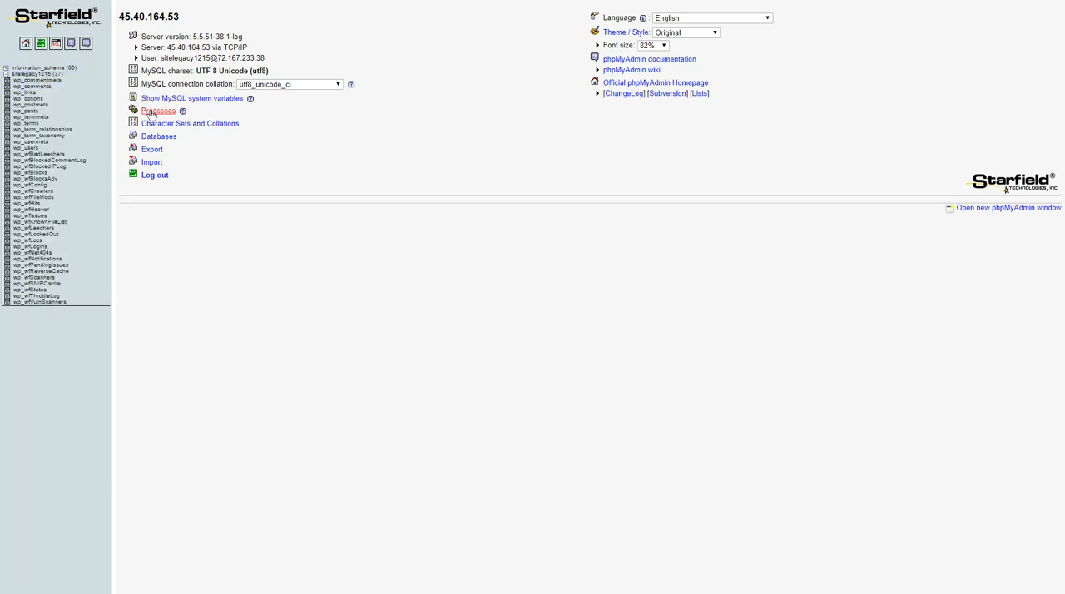
left_click(33, 73)
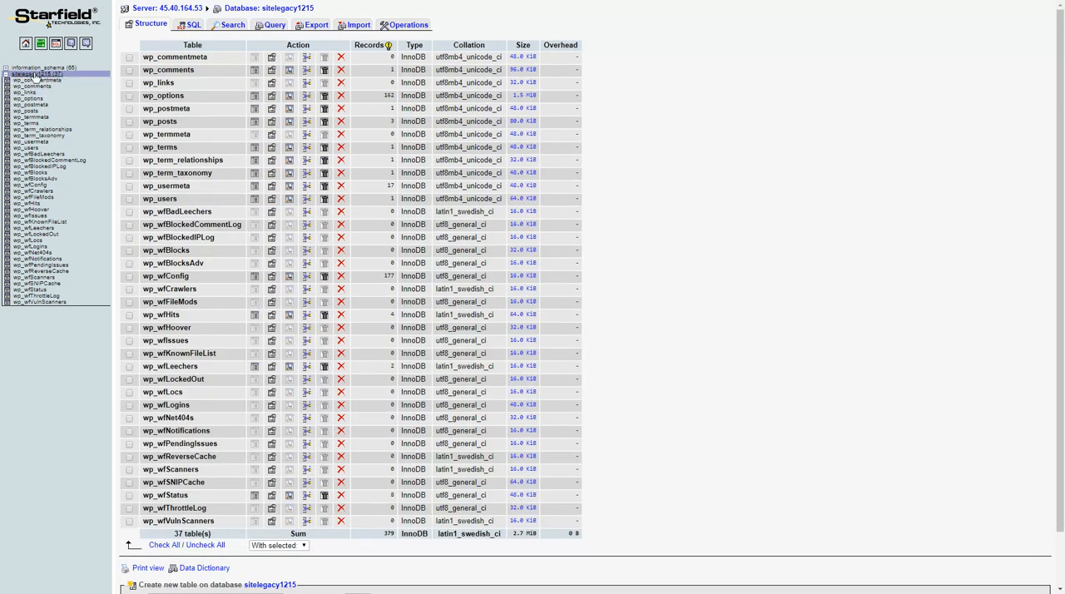
mouse_move(190, 87)
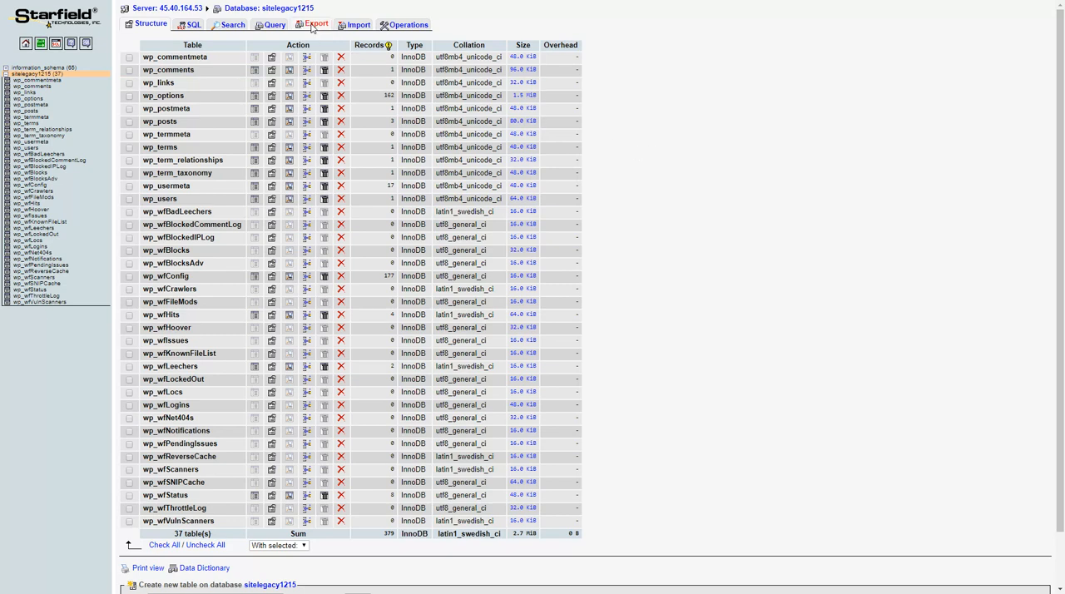
Step: Visit the Export settings, choose save-as-file, then return to the table overview
left_click(316, 23)
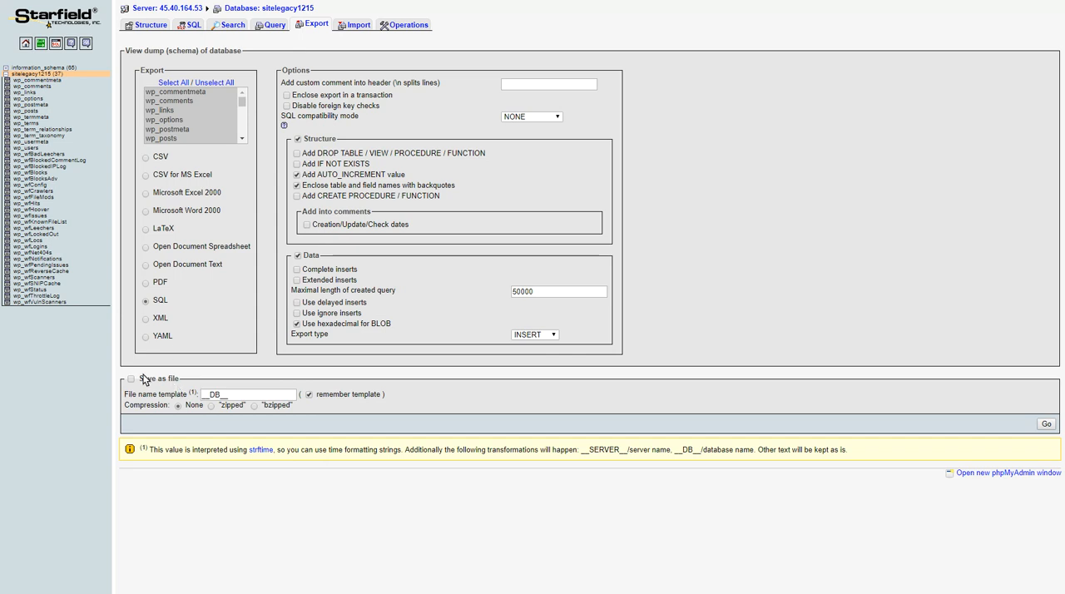
left_click(129, 378)
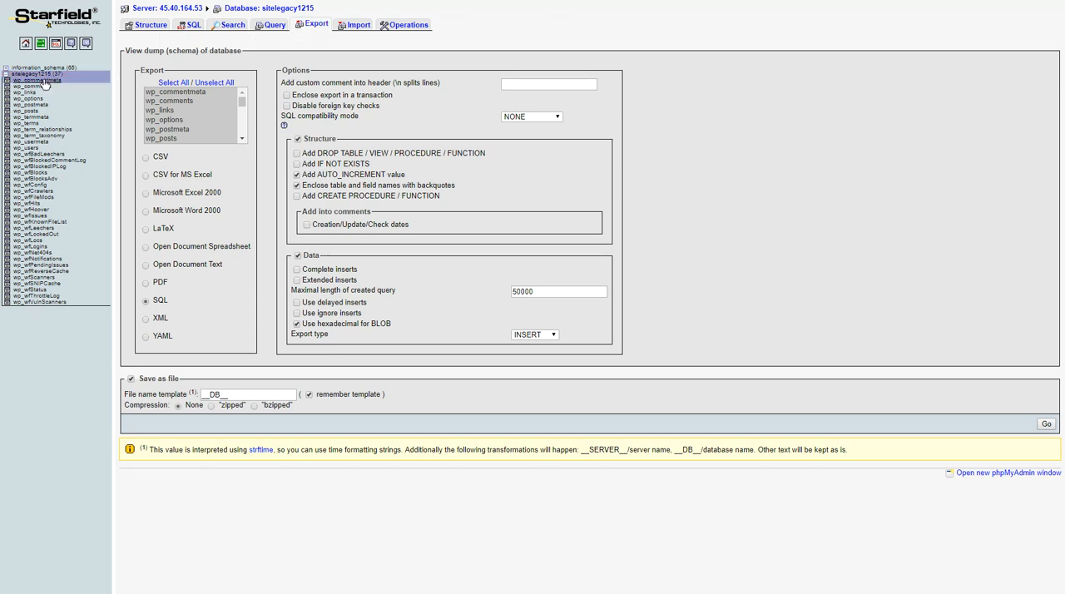
left_click(149, 23)
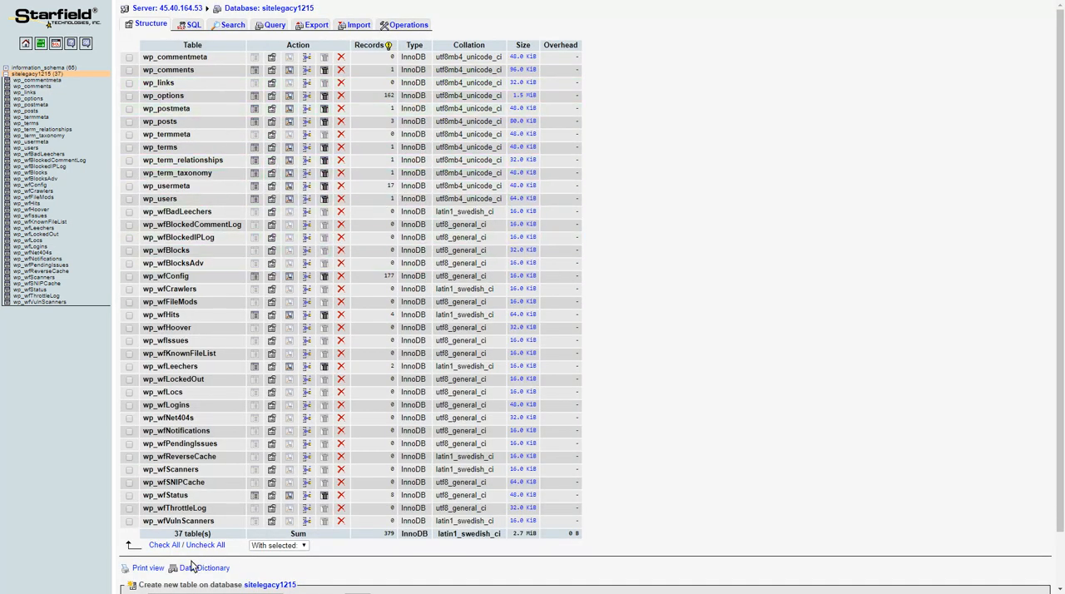
mouse_move(875, 273)
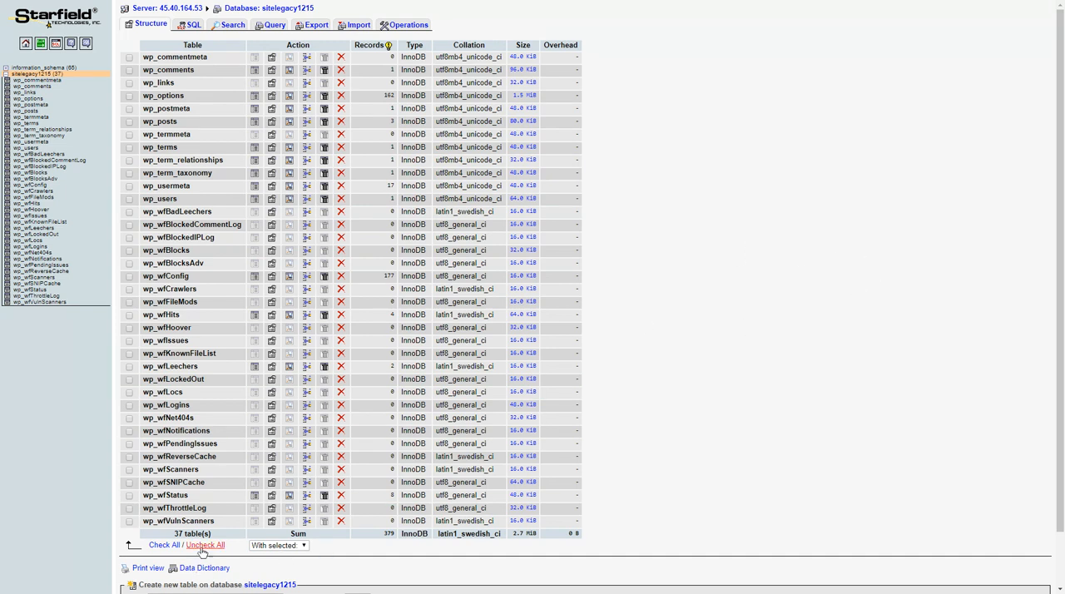
Step: Check all 37 tables and choose Drop to bring up the DROP TABLE confirmation
left_click(163, 546)
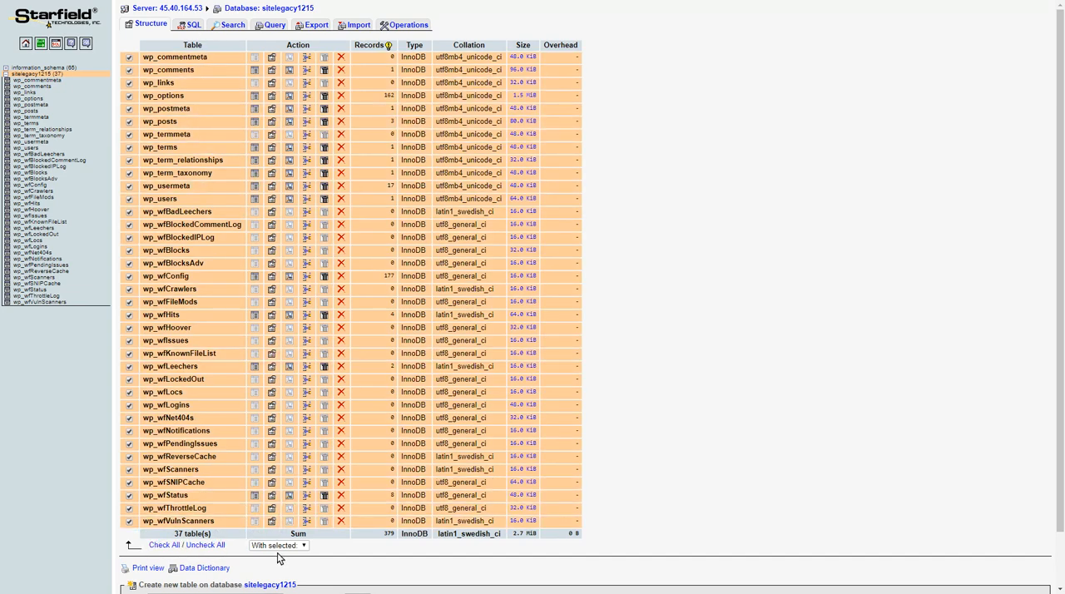
left_click(280, 545)
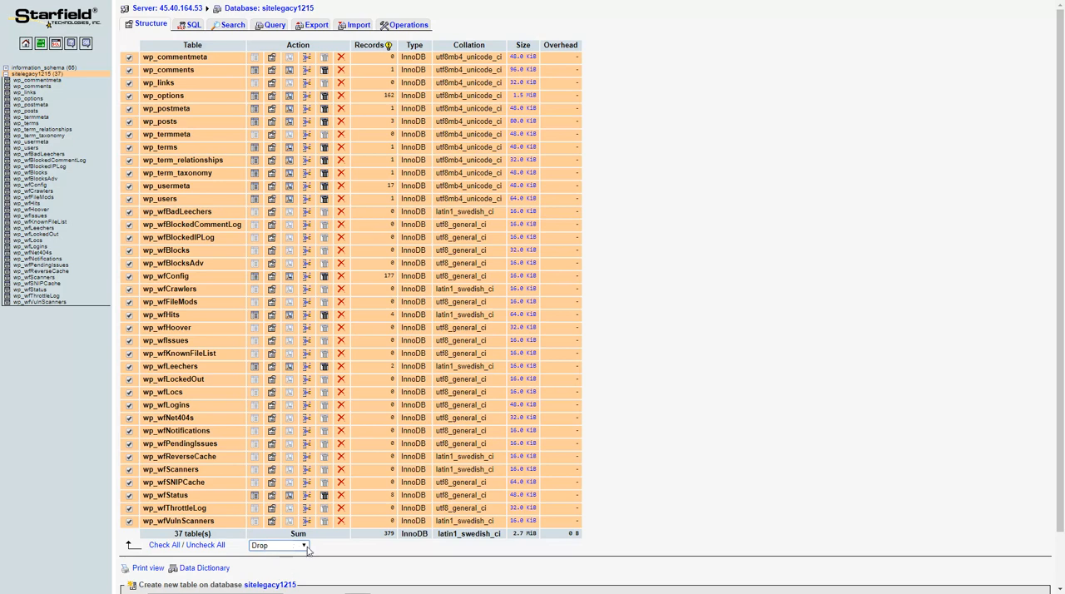
left_click(279, 546)
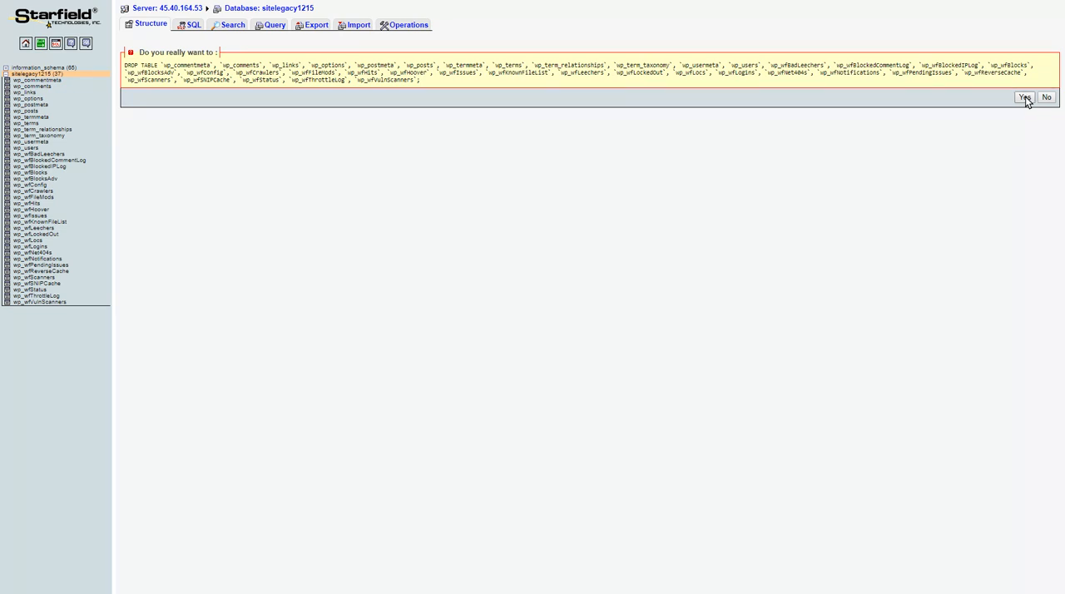
Step: Confirm dropping all tables, leaving sitelegacy1215 reporting no tables found
left_click(1025, 96)
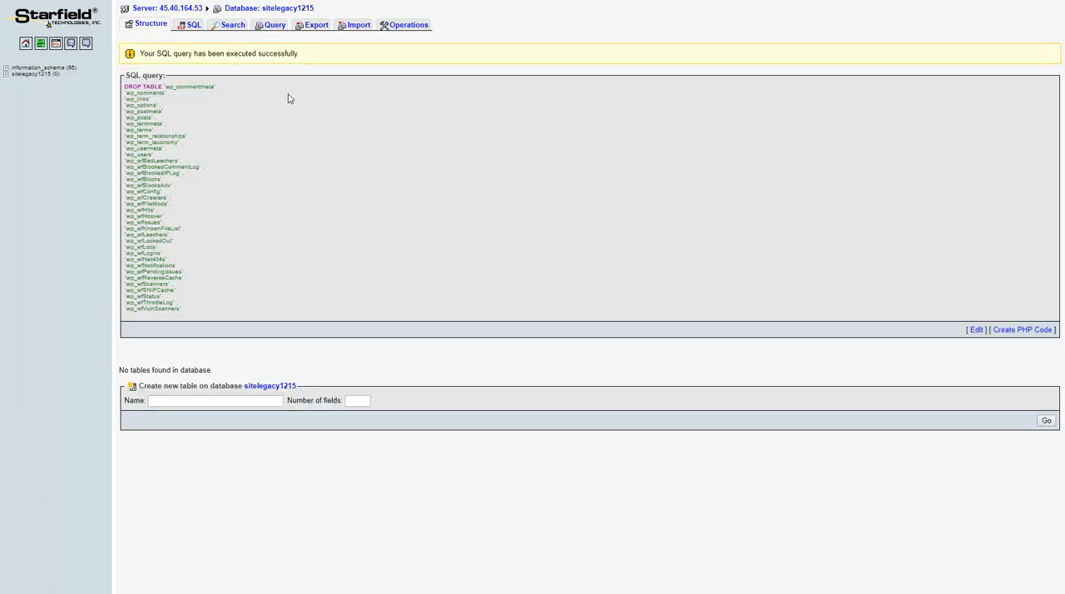
mouse_move(114, 128)
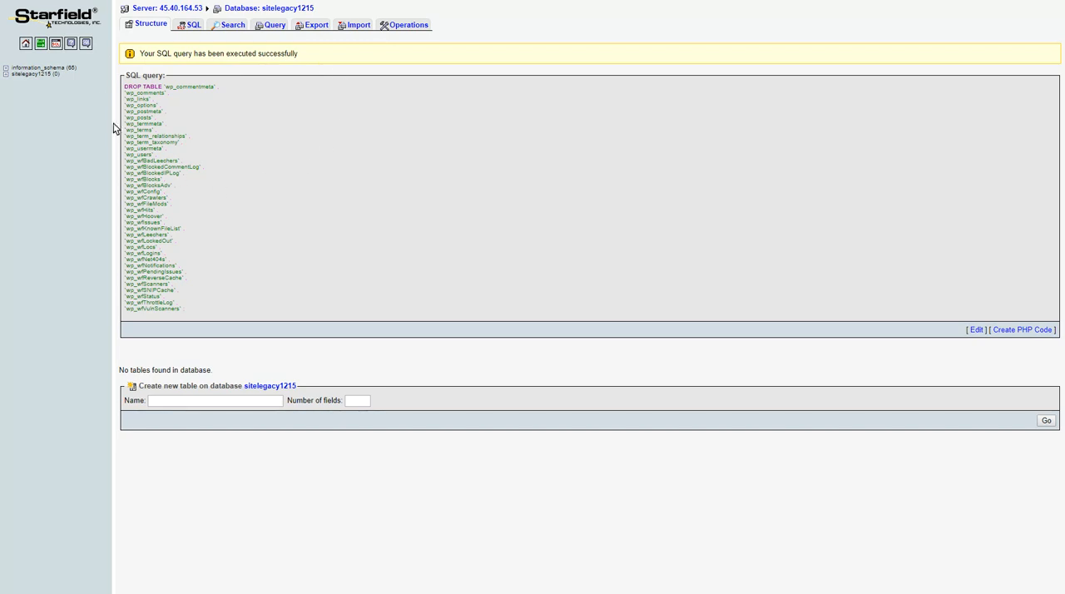
left_click(34, 73)
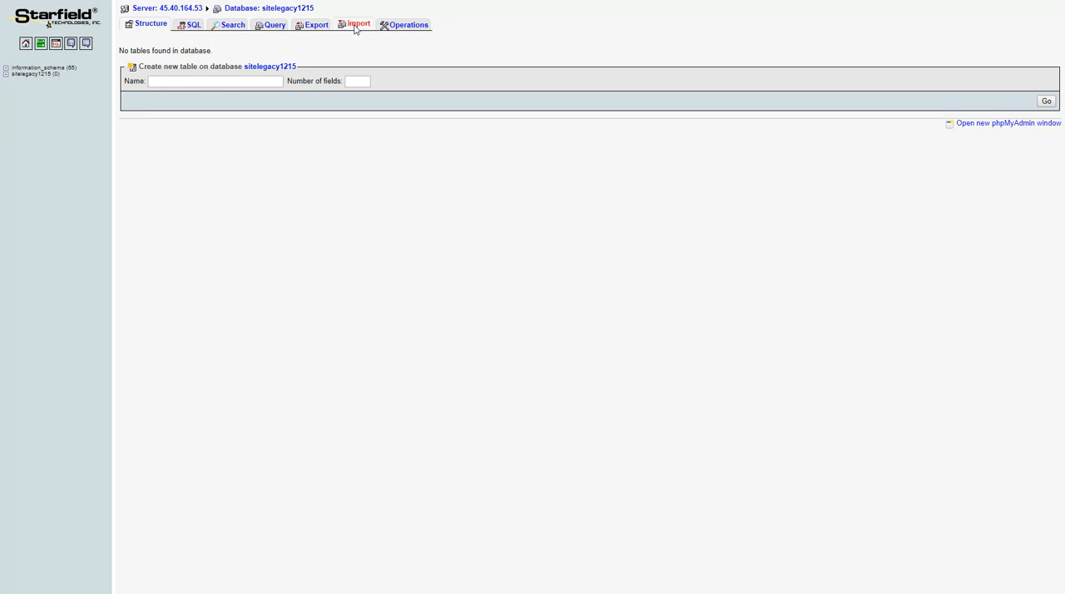
Step: Attempt to import the zipped sitelegacy backup, which fails with an unsupported-compression error
left_click(358, 23)
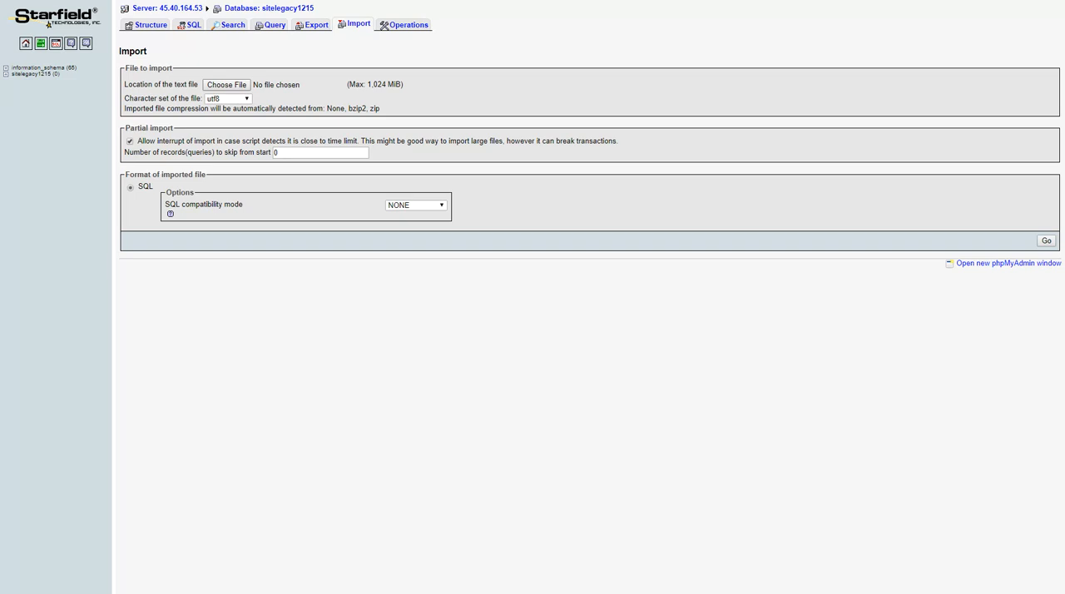
left_click(226, 84)
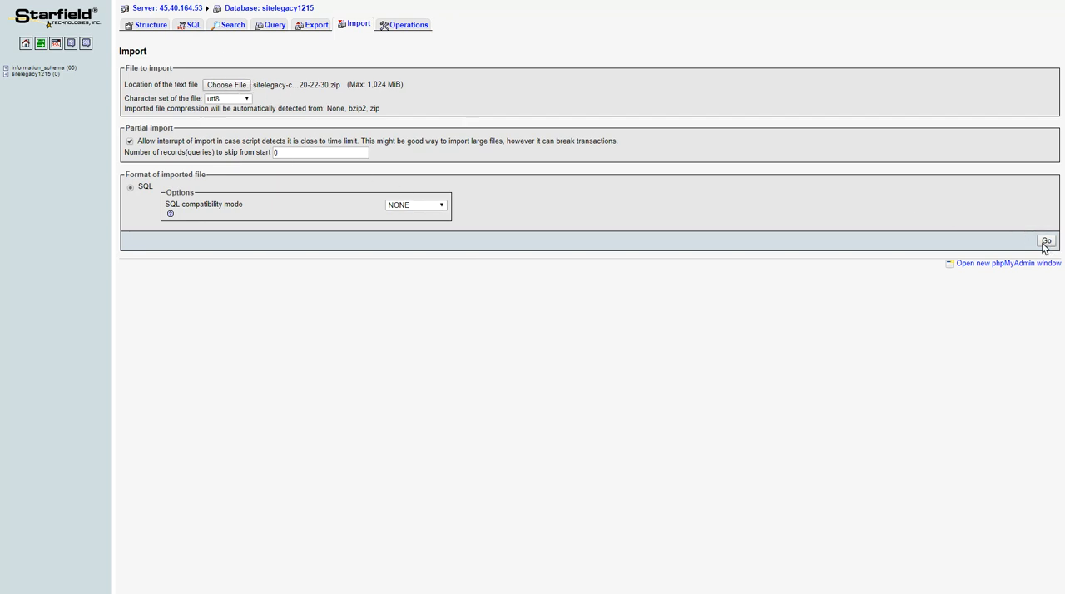
left_click(1047, 241)
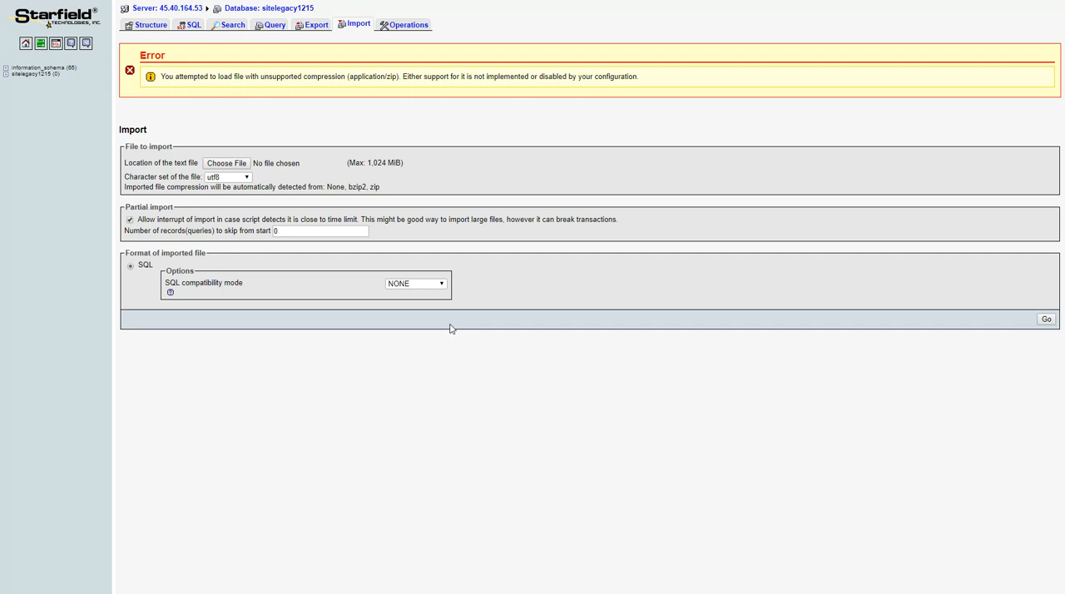
mouse_move(526, 95)
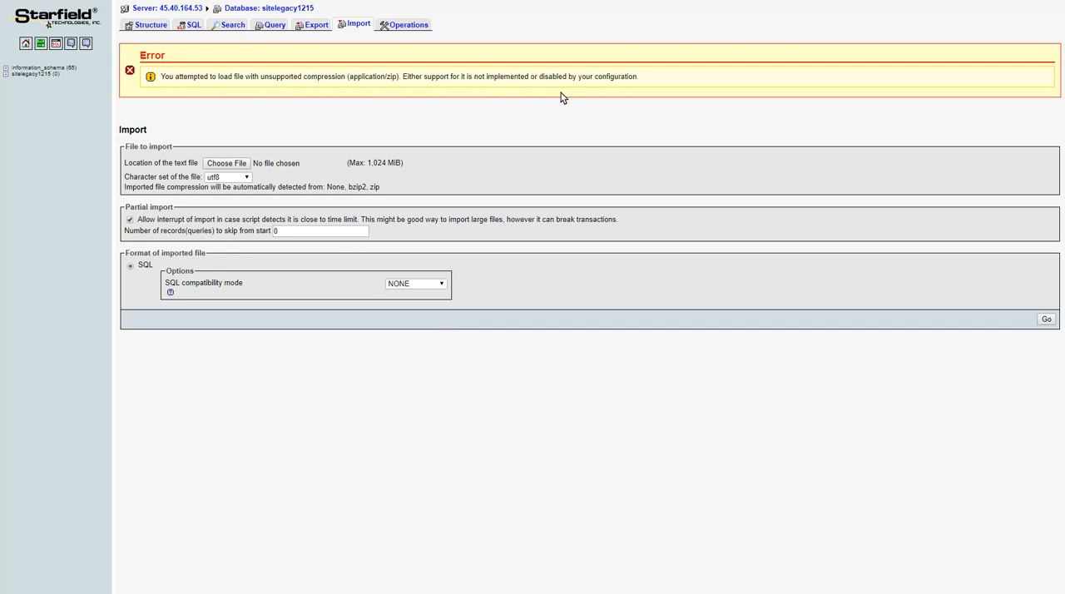
mouse_move(506, 110)
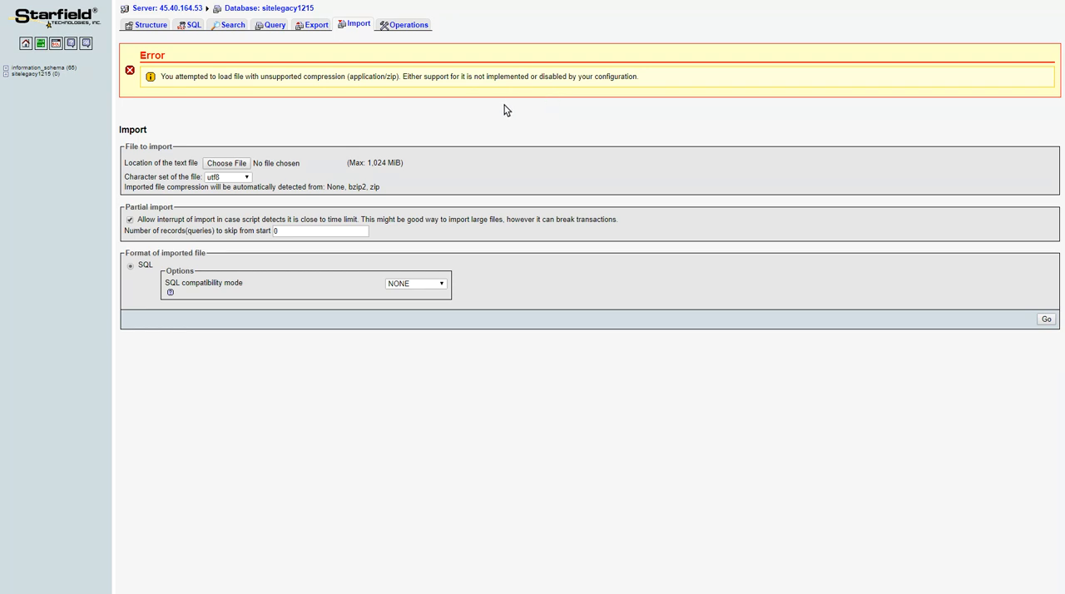
mouse_move(347, 34)
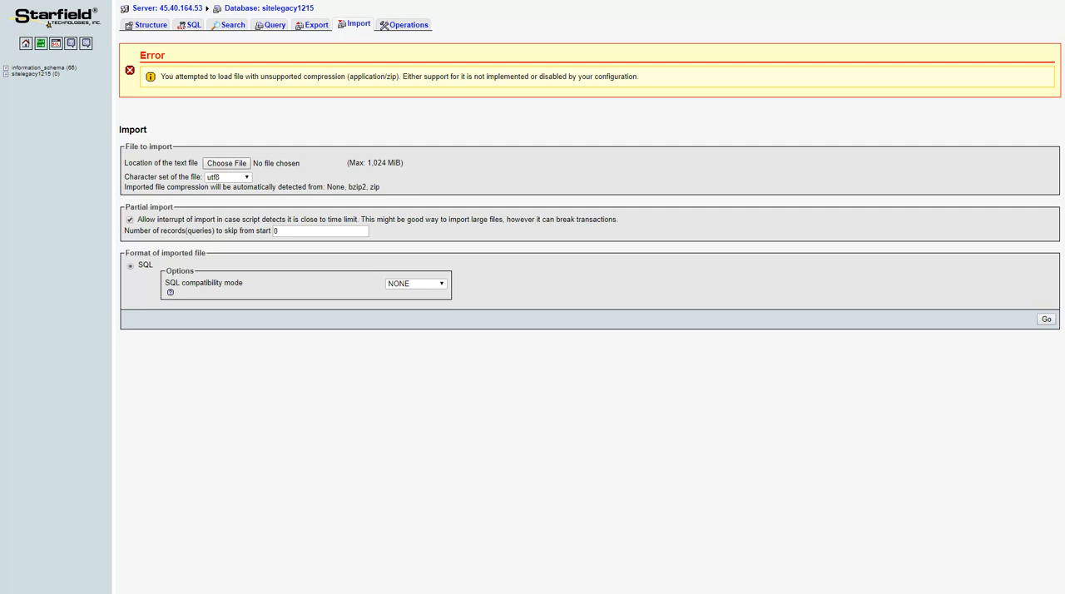
Step: Import the plain sitelegacy1215.sql backup instead, running its 405 queries
left_click(227, 162)
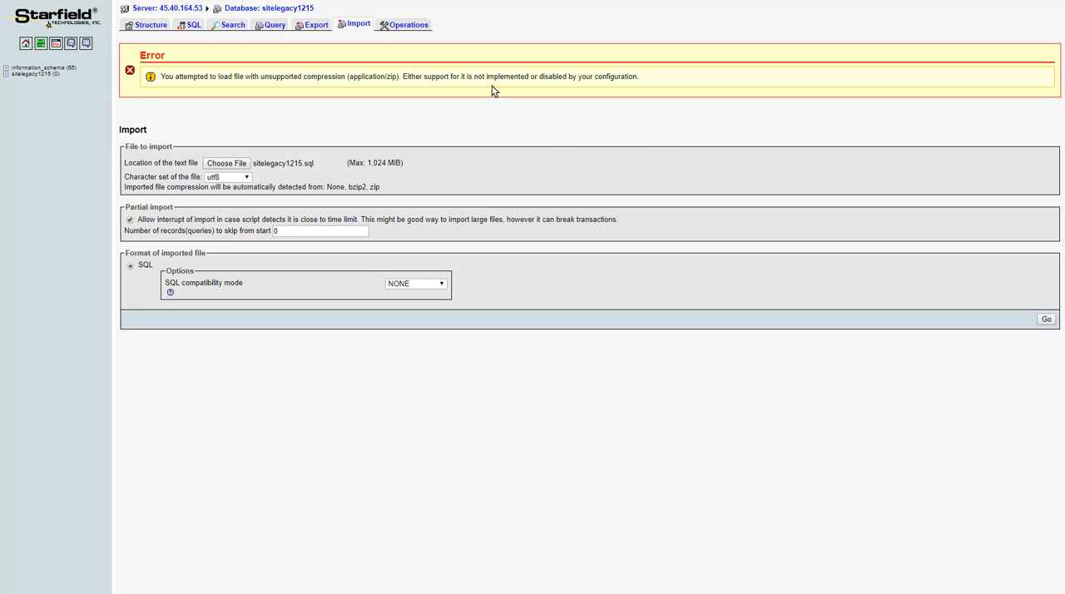
mouse_move(732, 268)
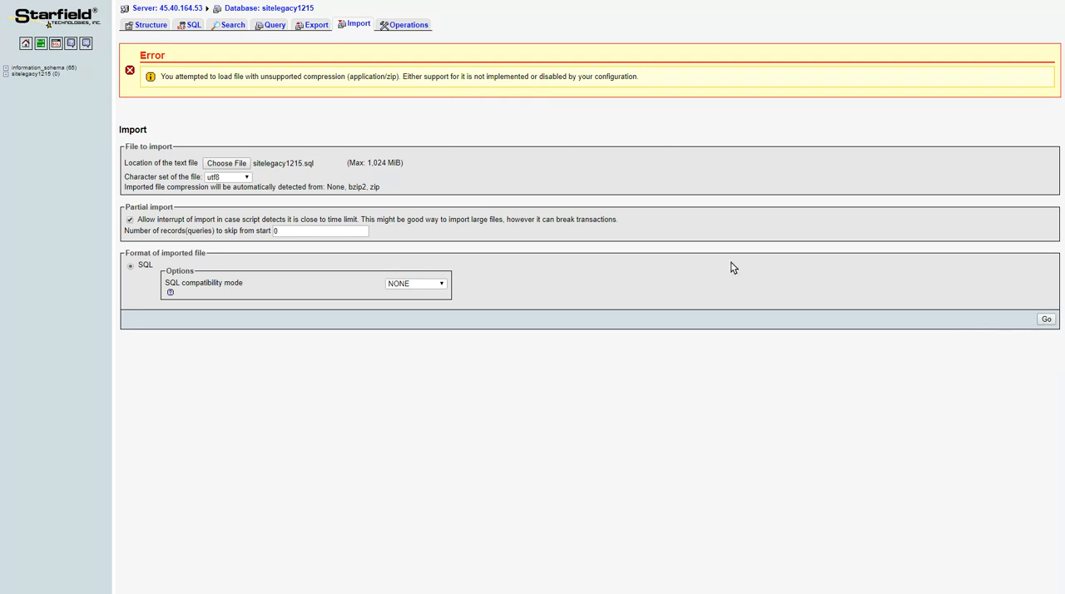
left_click(1045, 319)
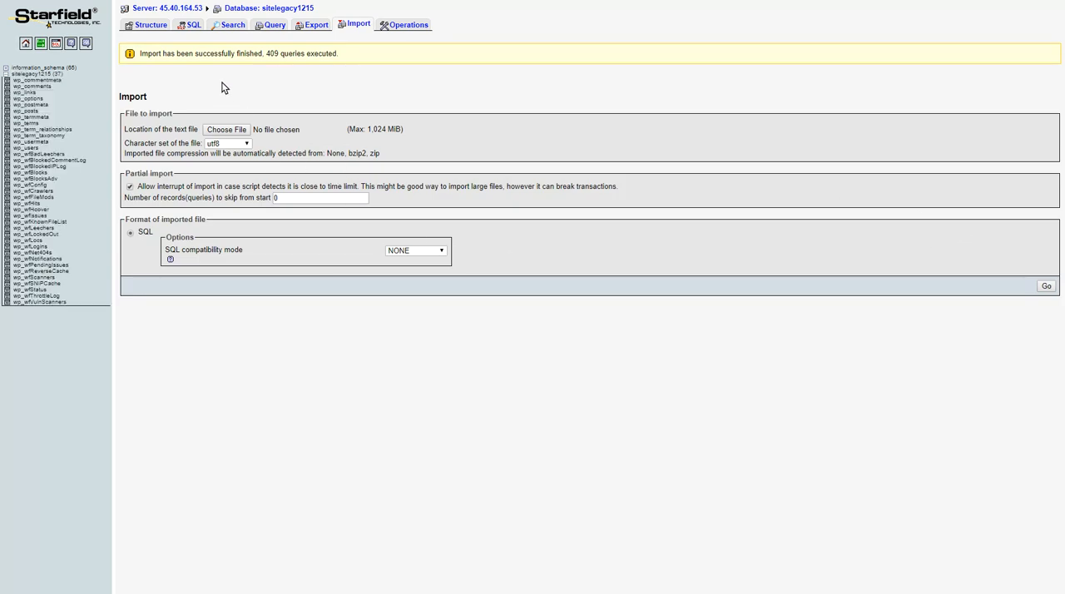
mouse_move(221, 88)
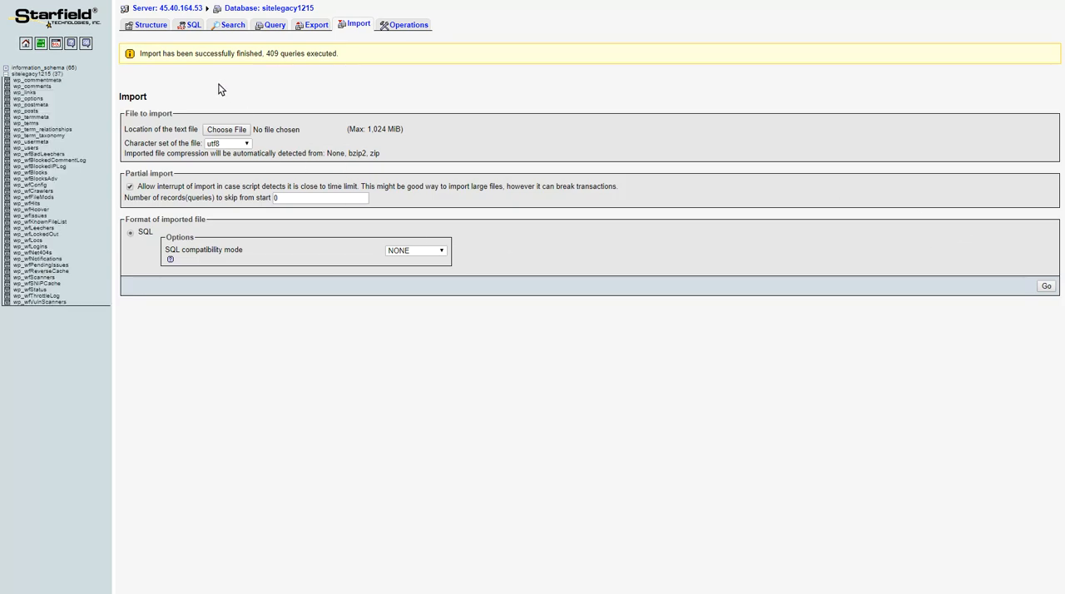
Step: Return to the sitelegacy1215 structure listing all 37 restored WordPress tables
left_click(40, 223)
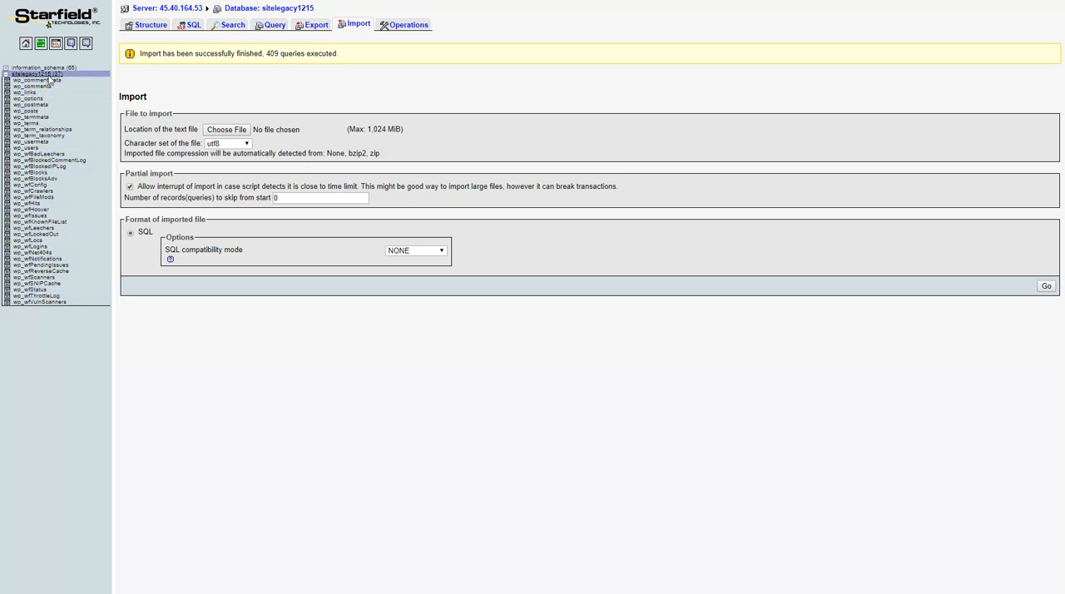
left_click(150, 23)
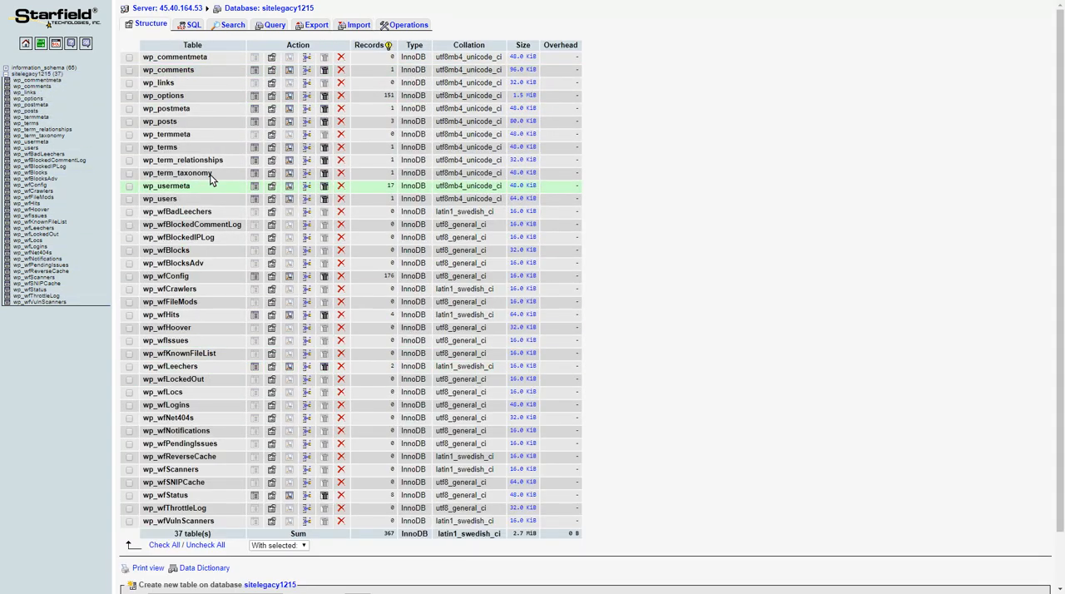